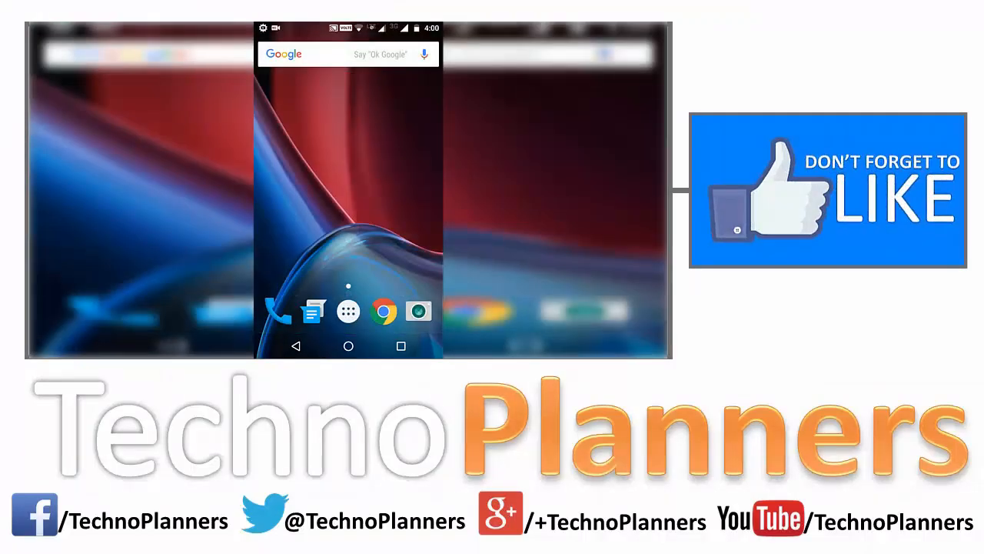
Bring up the app drawer listing all installed apps from the home screen.
left_click(348, 311)
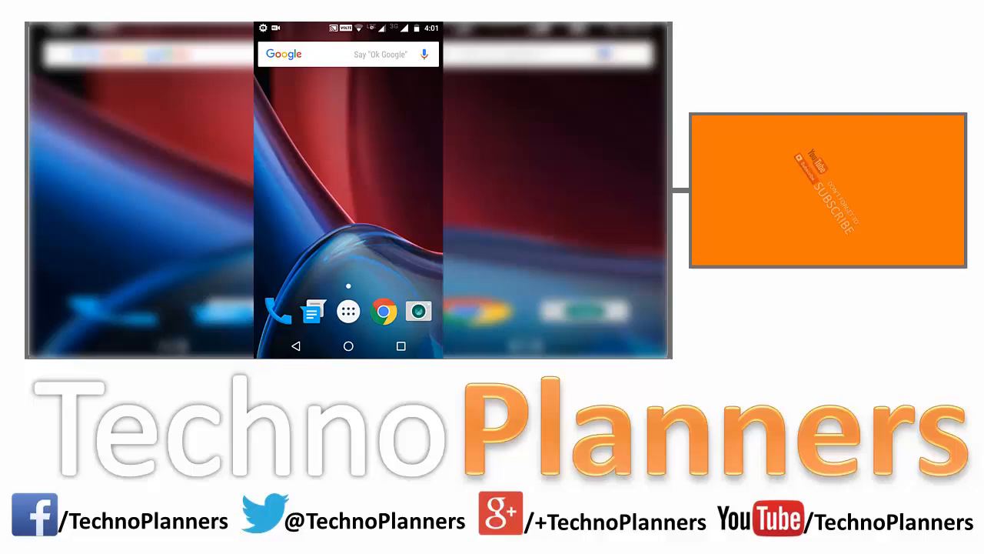
left_click(348, 311)
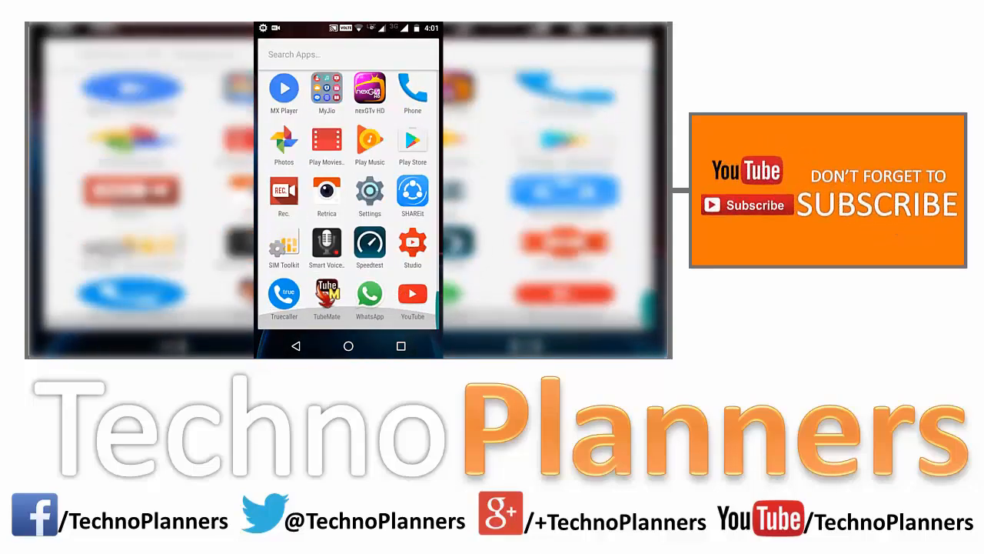
Drag AppLock onto Uninstall and confirm with OK to remove it.
left_click(370, 298)
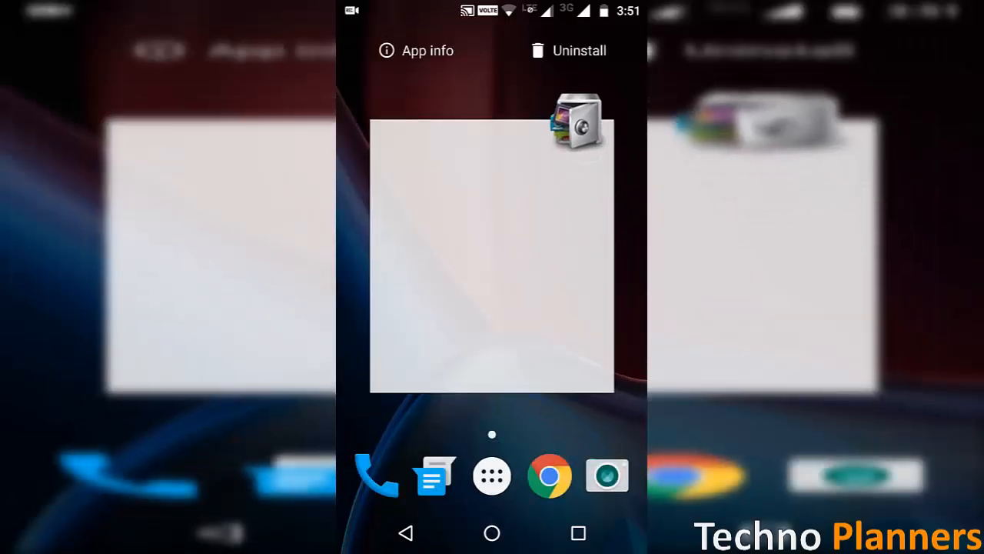
left_click(566, 49)
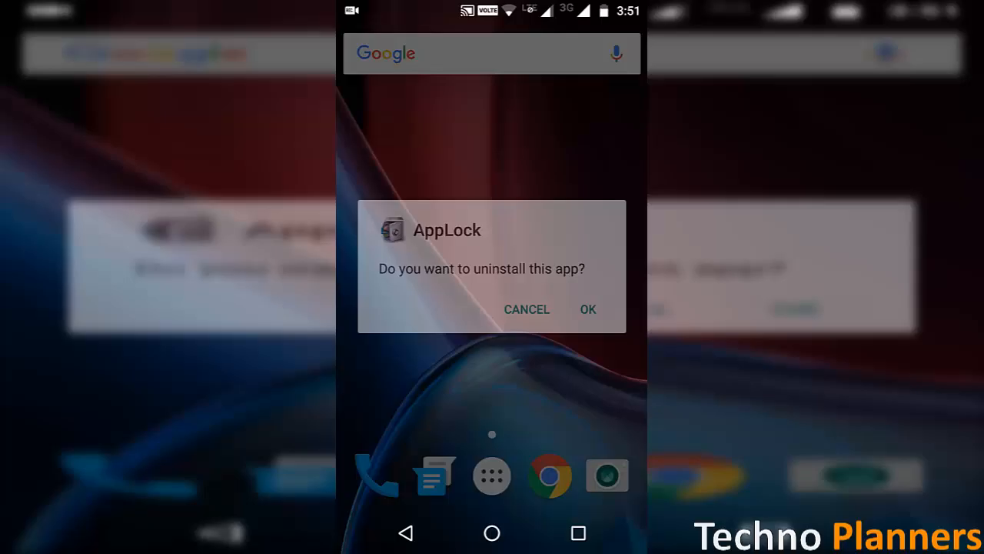
left_click(588, 309)
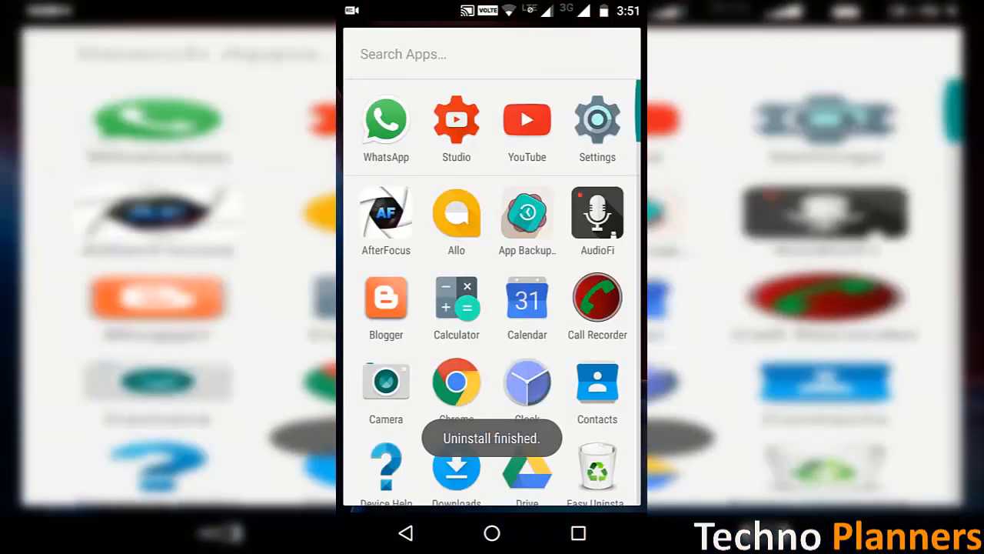
Force-stop AppLock from its App info page and confirm with OK.
scroll("down", 3)
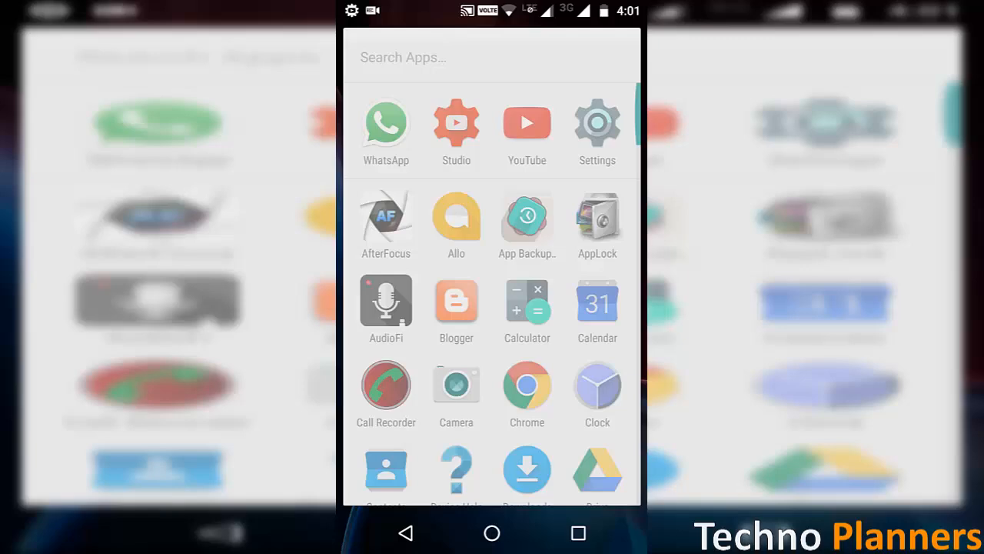
left_click(597, 123)
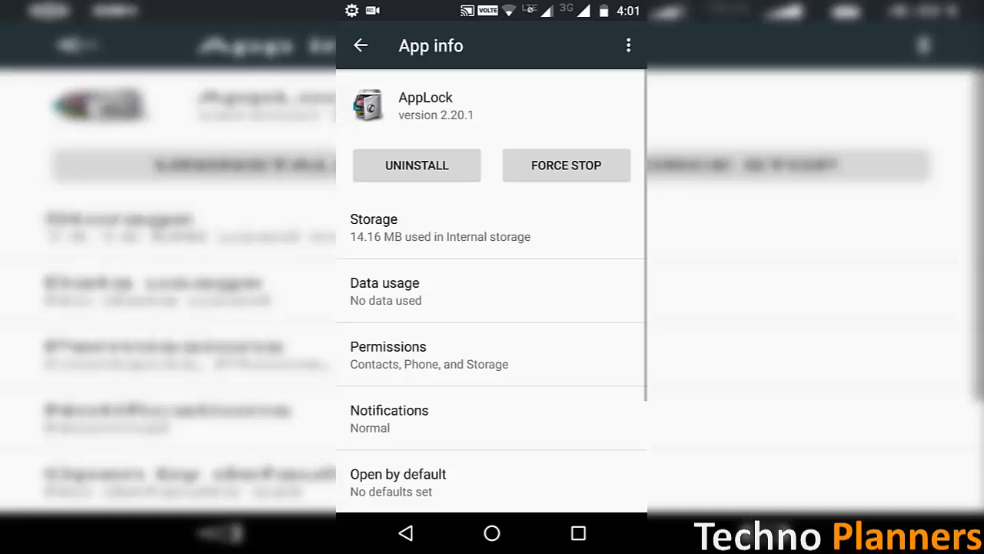
left_click(565, 166)
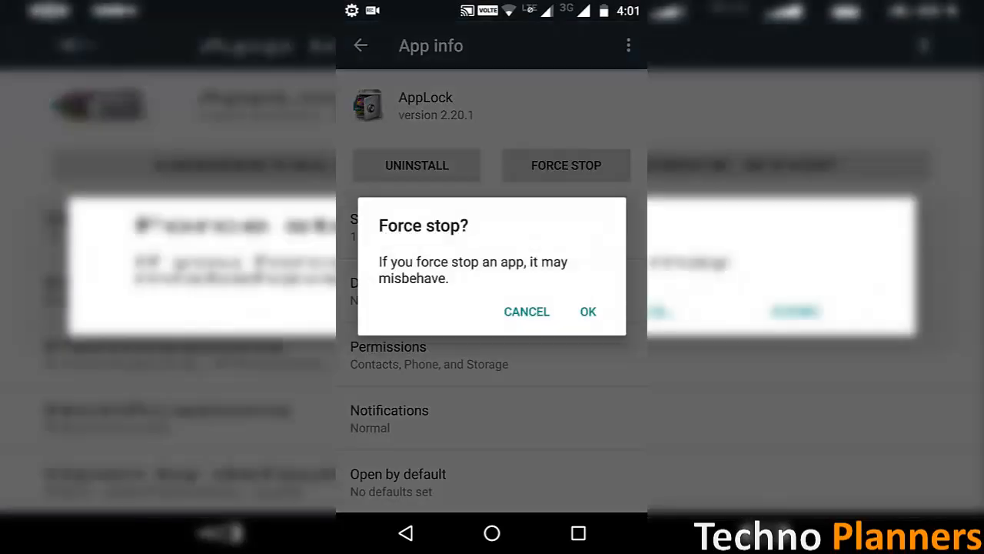
left_click(587, 311)
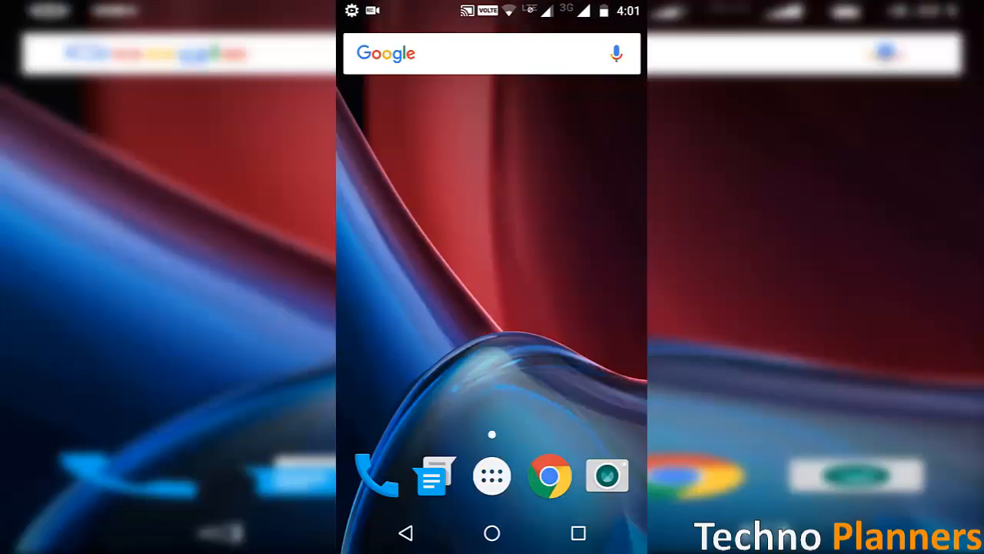
Reopen the app drawer, find AppLock still listed and launch it to its pattern screen.
left_click(551, 473)
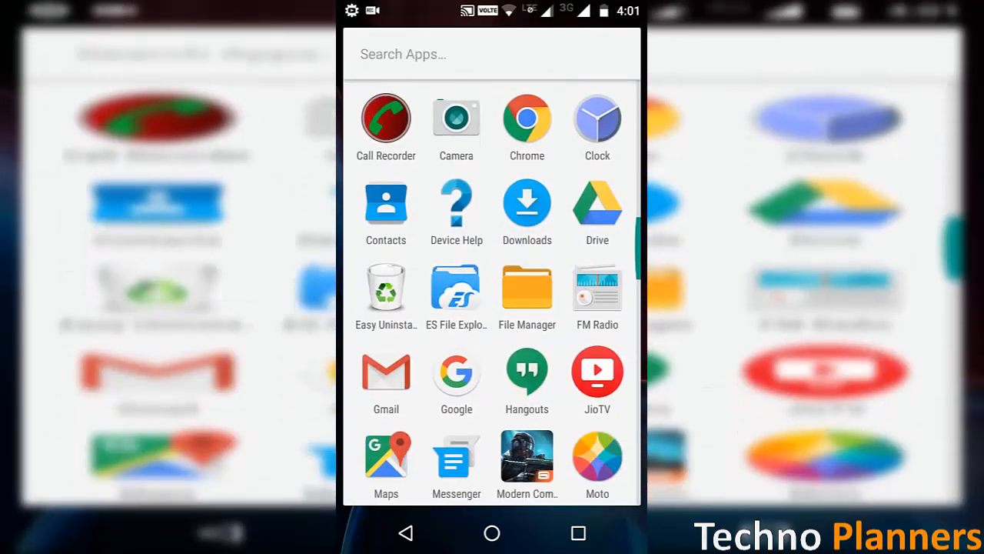
left_click(492, 532)
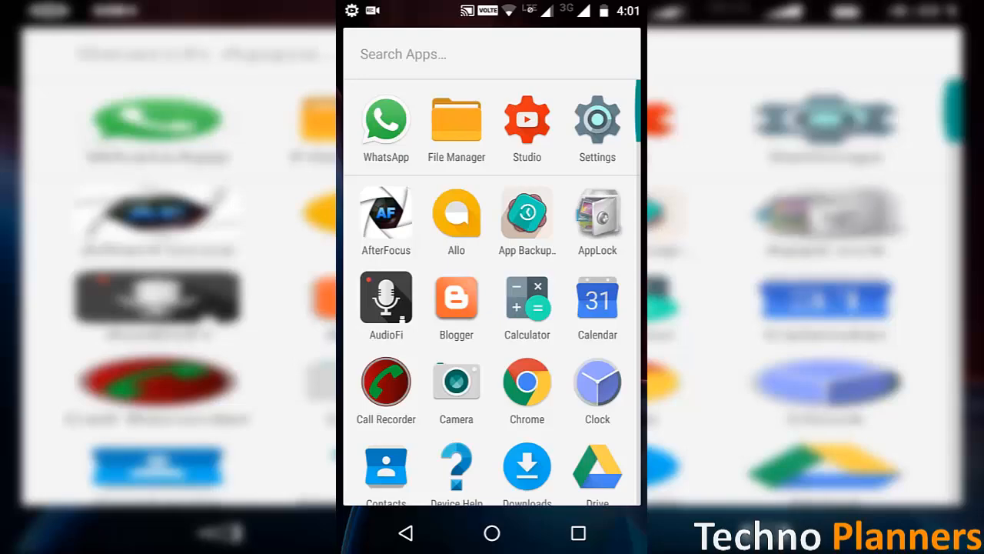
left_click(492, 532)
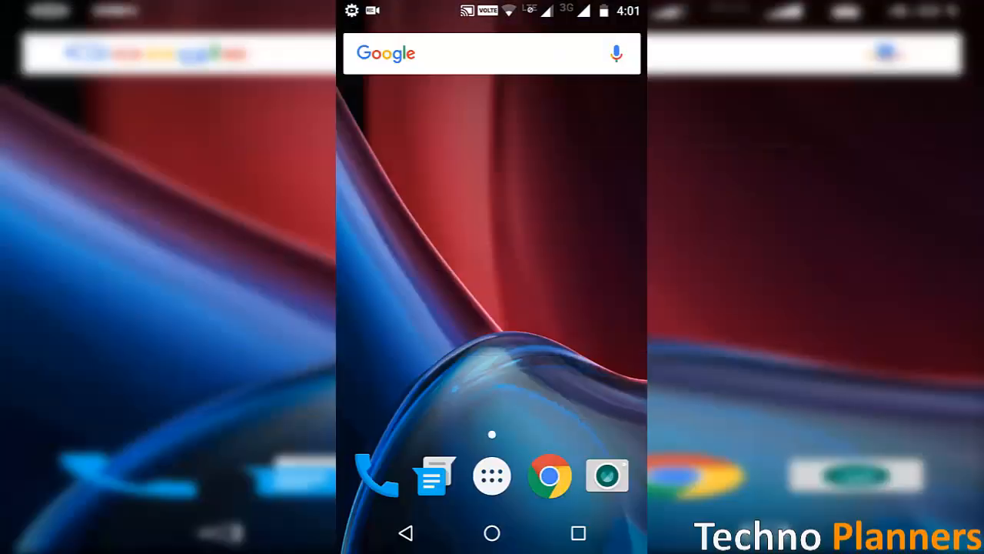
left_click(492, 475)
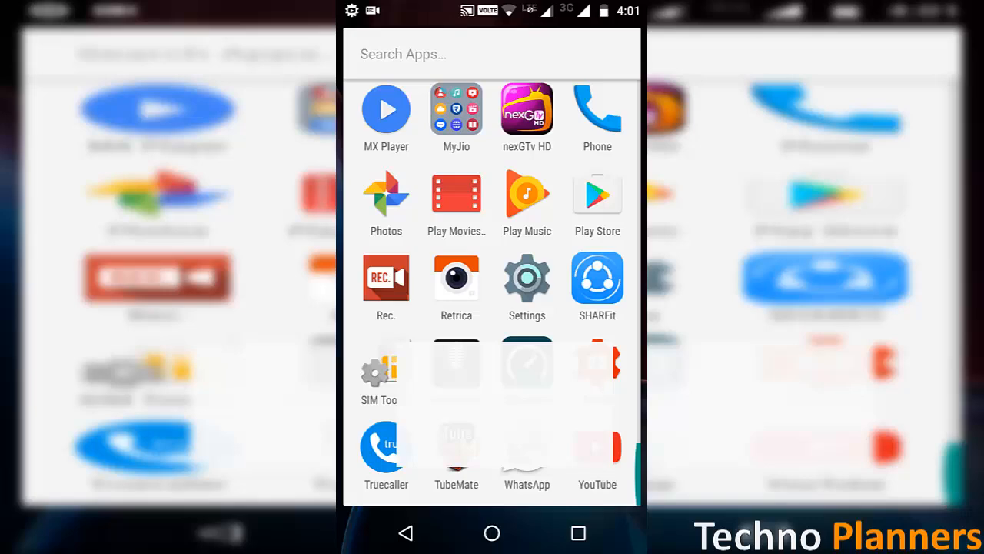
left_click(526, 446)
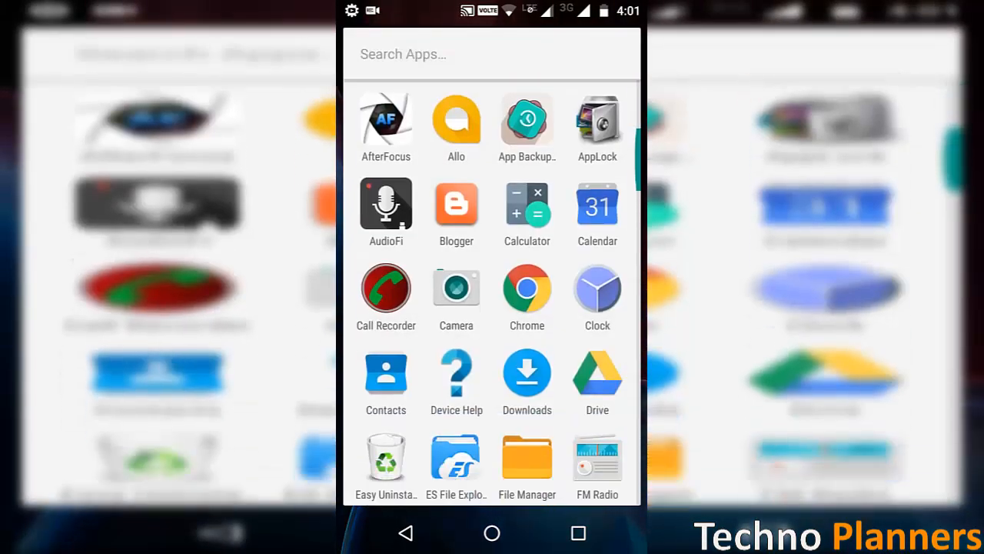
left_click(526, 458)
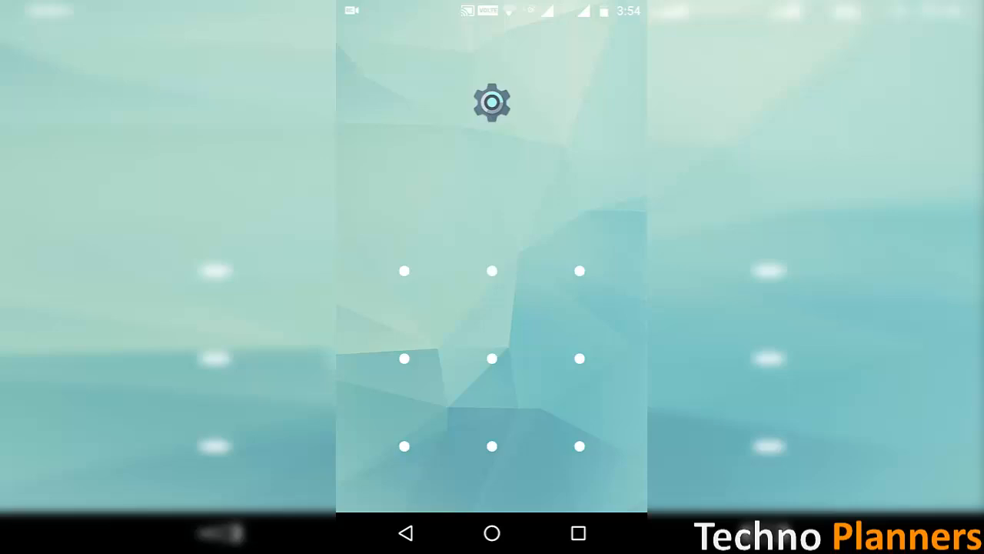
left_click_drag(406, 270, 579, 446)
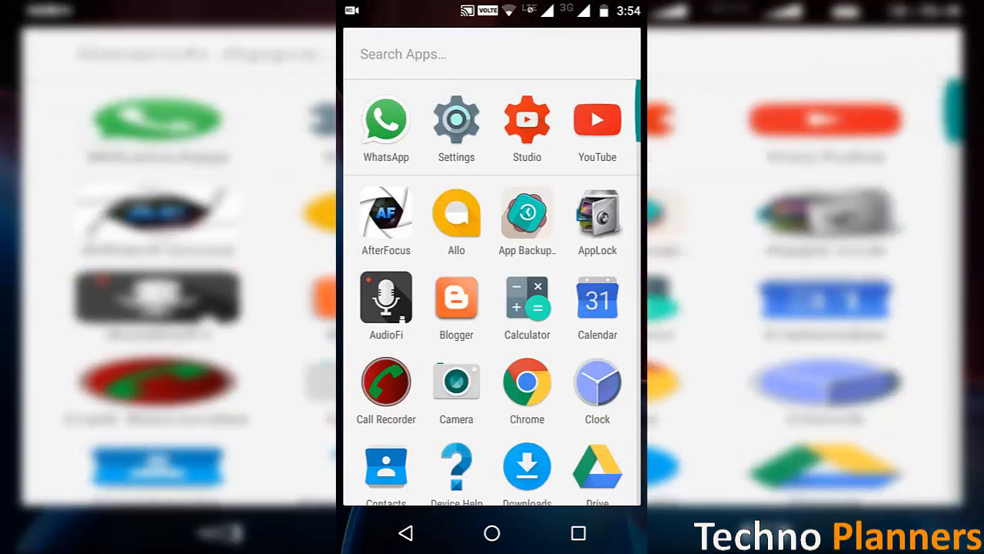
scroll("down", 3)
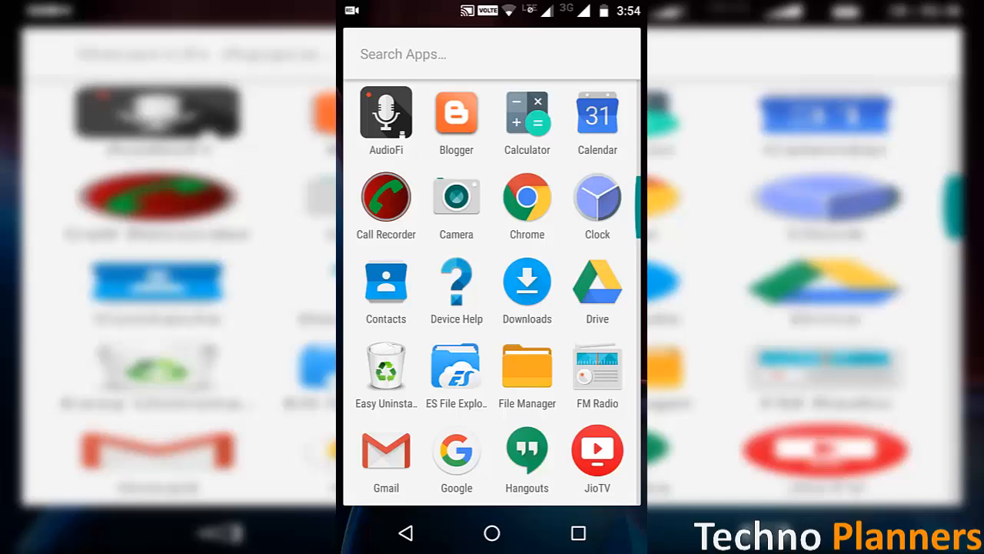
Remove AppLock 2.20.1 via Easy Uninstaller's UNINSTALL(1) and dismiss the summary with DONE.
left_click(384, 366)
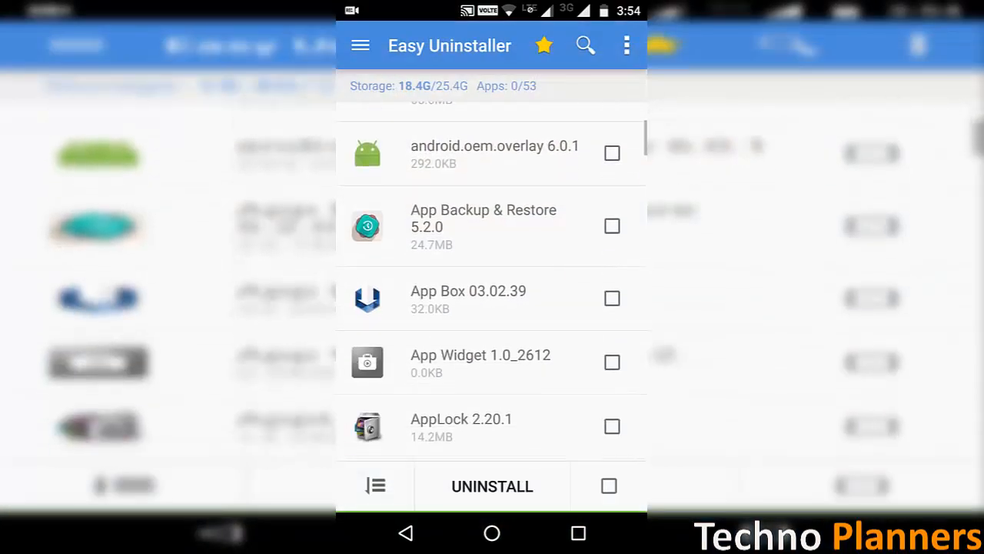
left_click(612, 426)
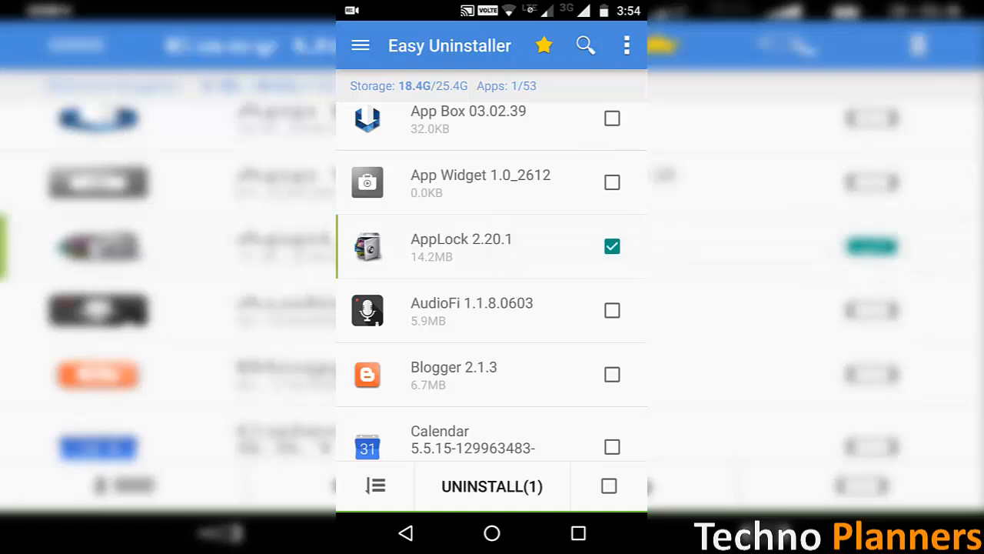
left_click(492, 486)
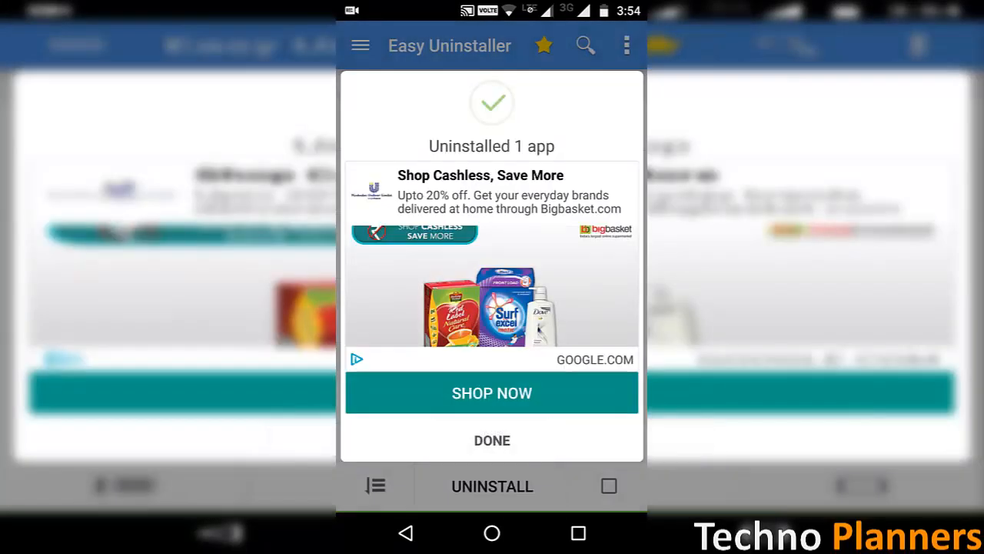
left_click(492, 440)
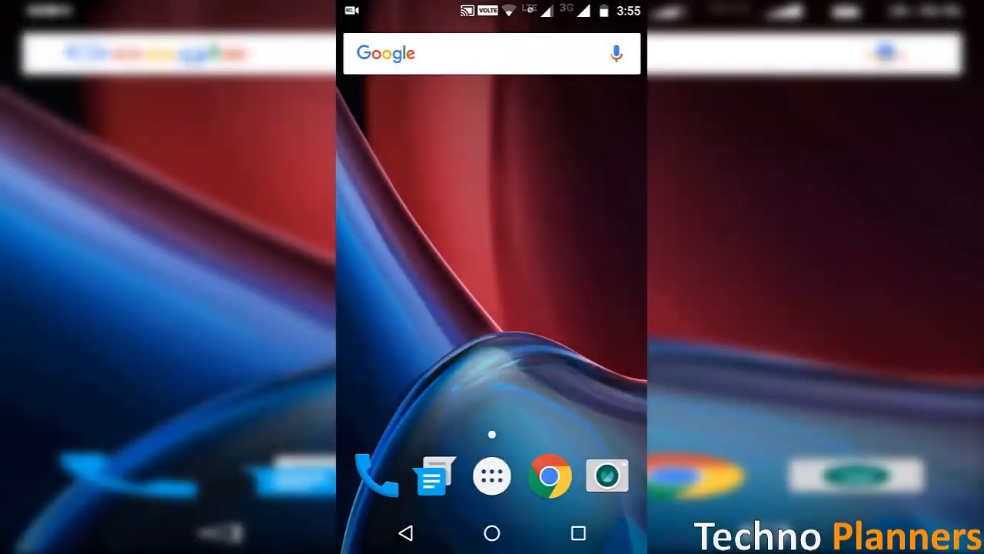